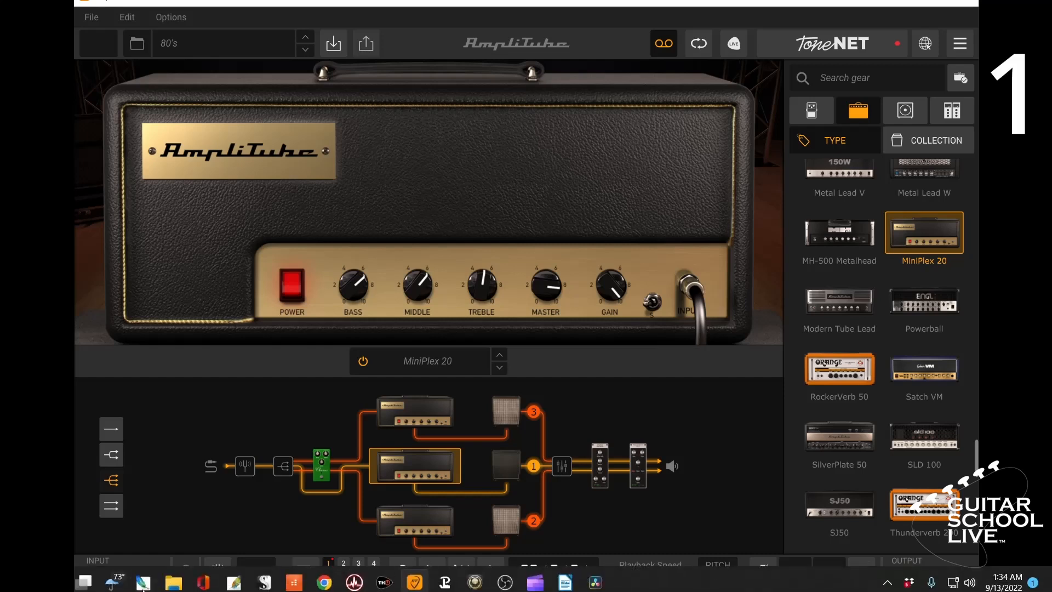
Navigate File Explorer to Documents > IK Multimedia > AmpliTube 5 and its Presets folder.
right_click(173, 576)
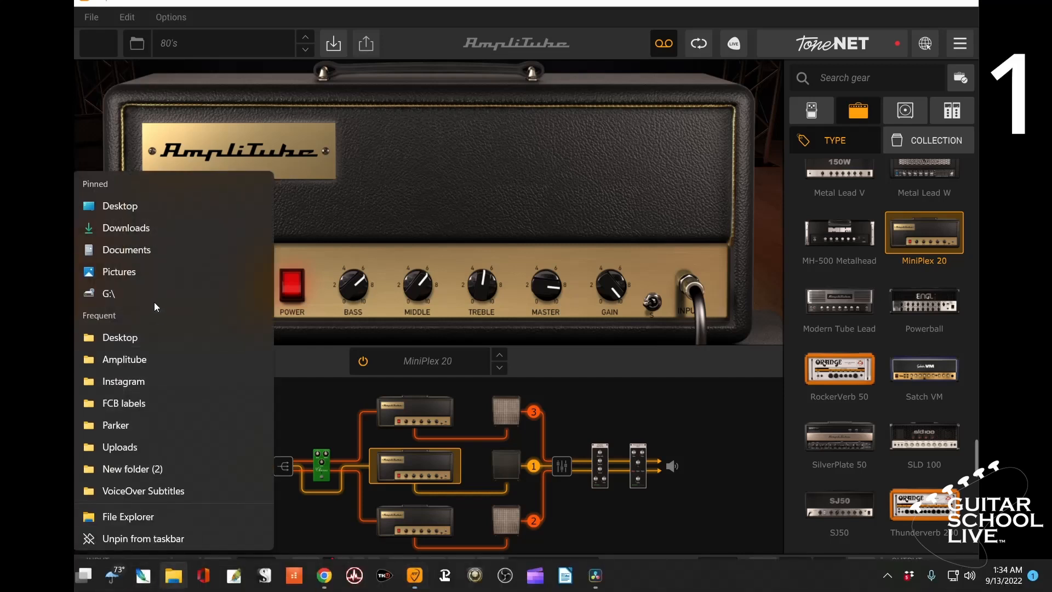
left_click(125, 250)
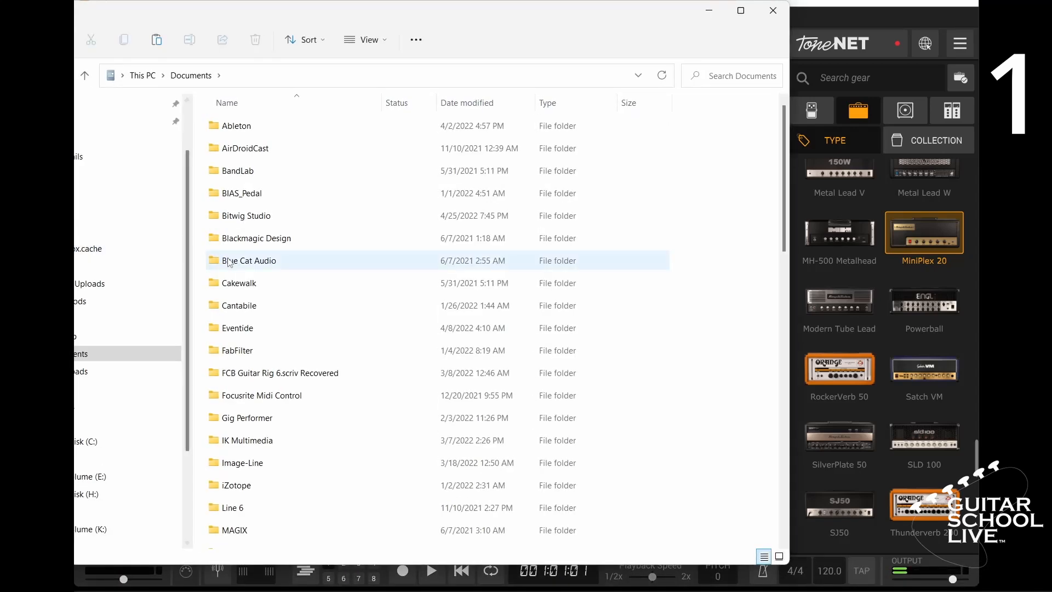
left_click(248, 440)
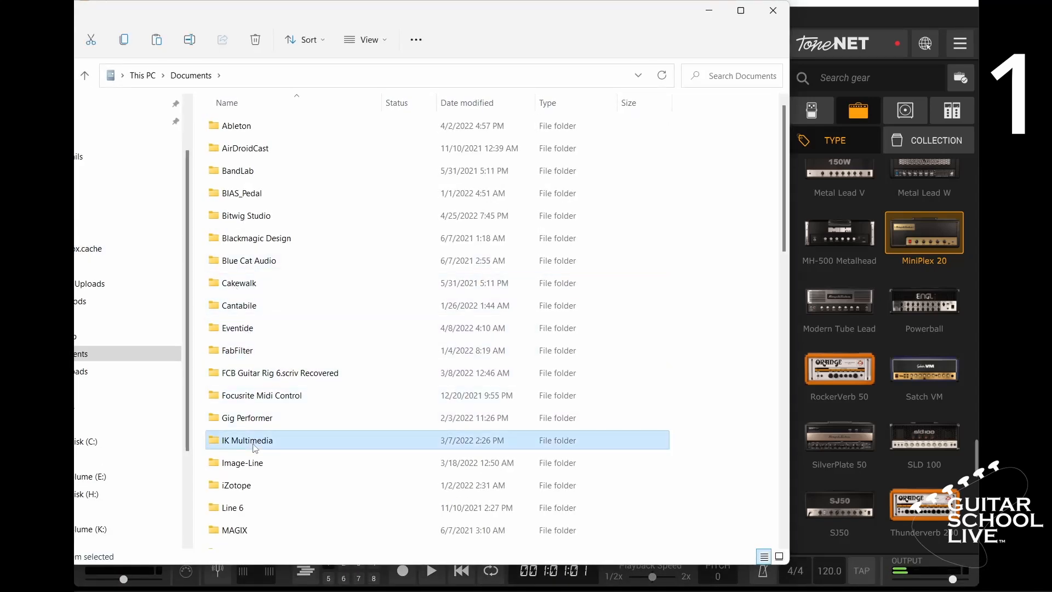
double_click(246, 439)
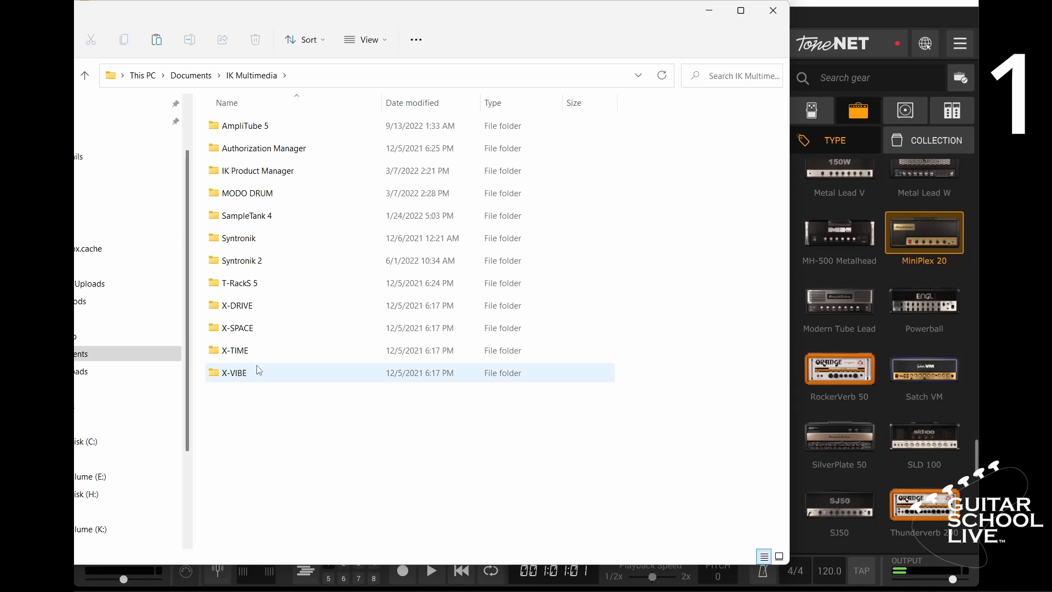
left_click(245, 125)
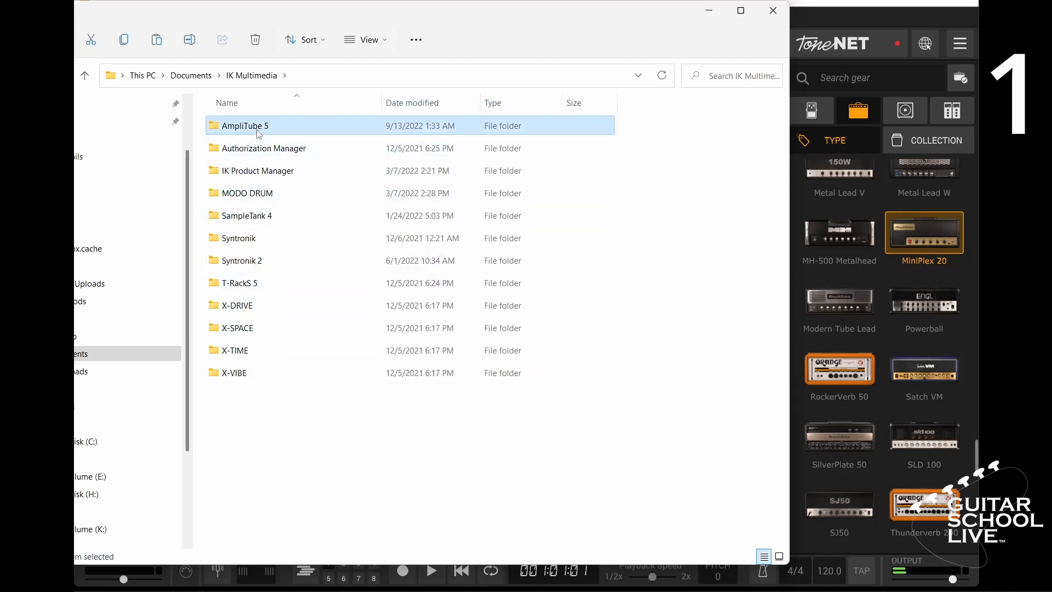
double_click(244, 126)
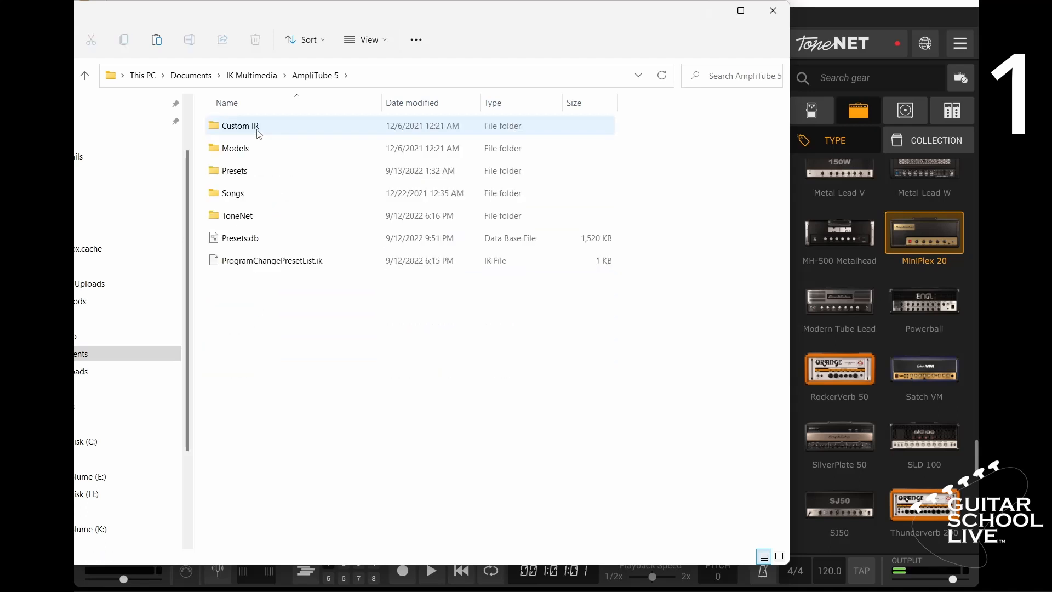
left_click(235, 170)
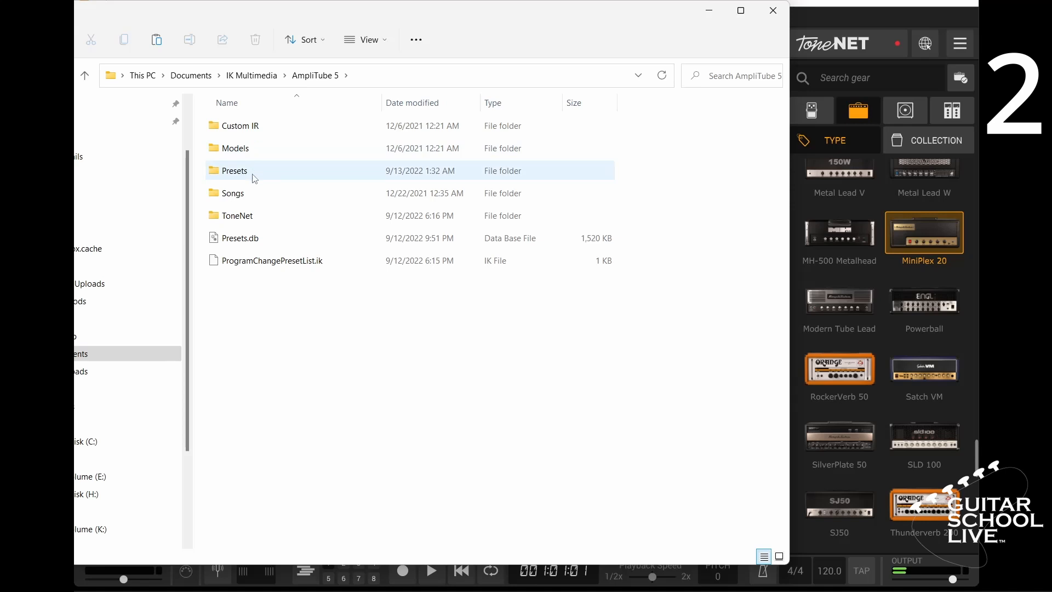
Add a new folder named 'Test' inside AmpliTube 5's Presets directory.
right_click(322, 409)
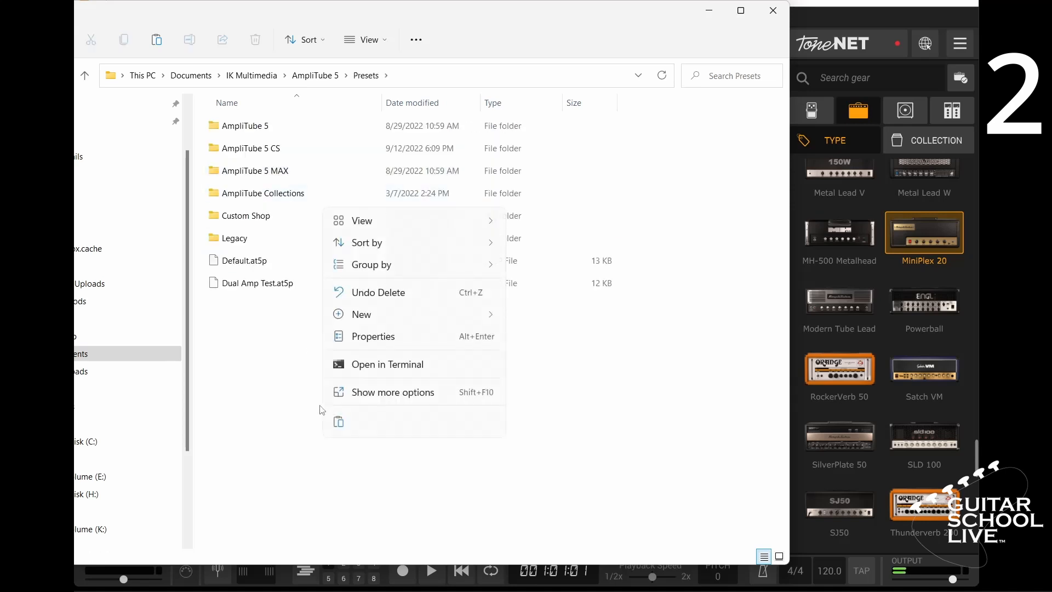
left_click(361, 314)
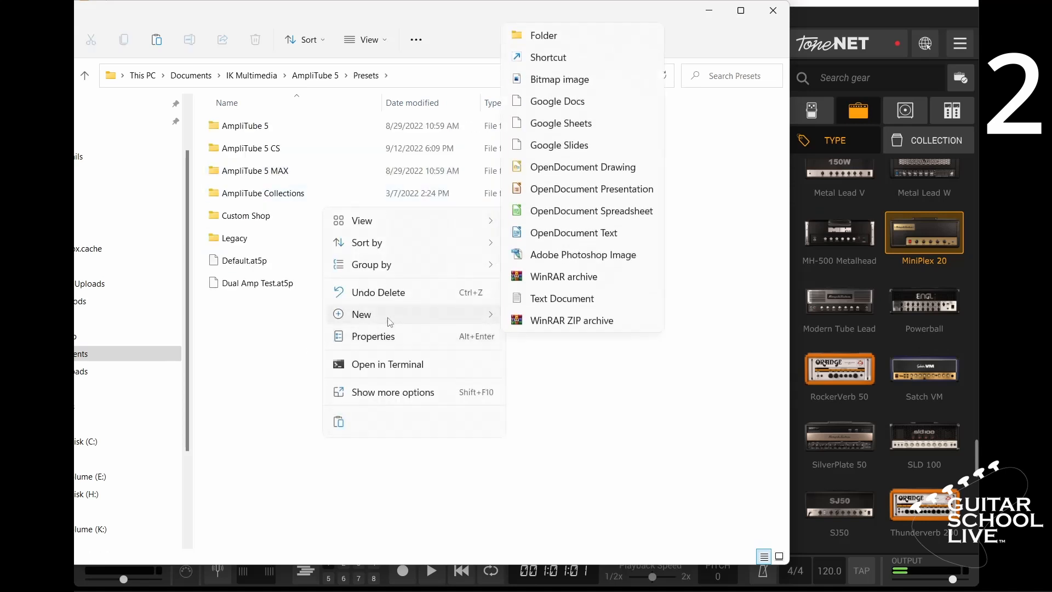
left_click(543, 35)
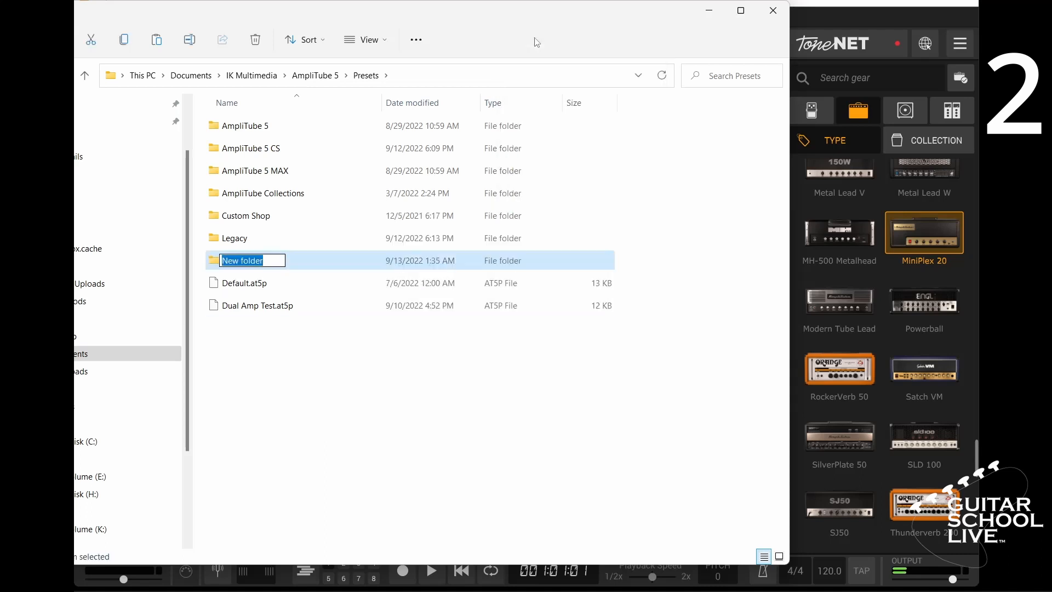
type("Test")
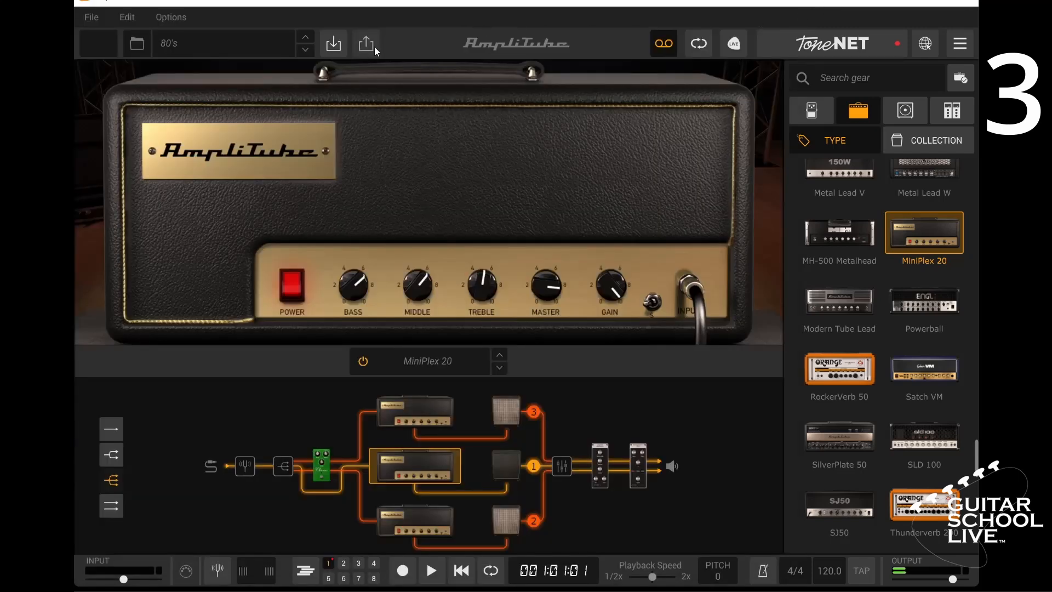
Save the 80's preset with its destination set to Presets > Test.
left_click(365, 42)
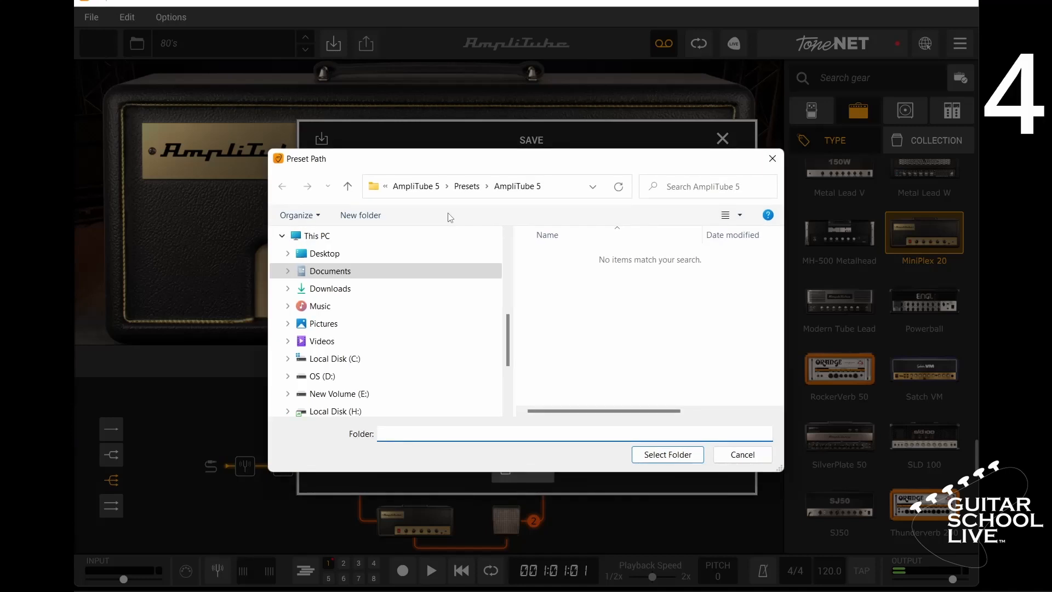
left_click(466, 185)
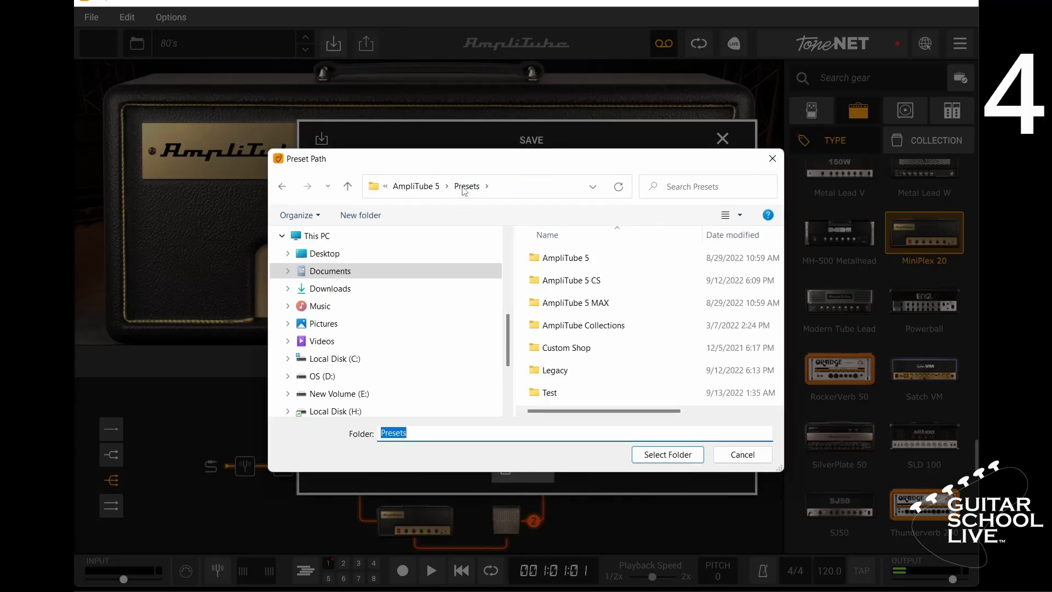
left_click(549, 392)
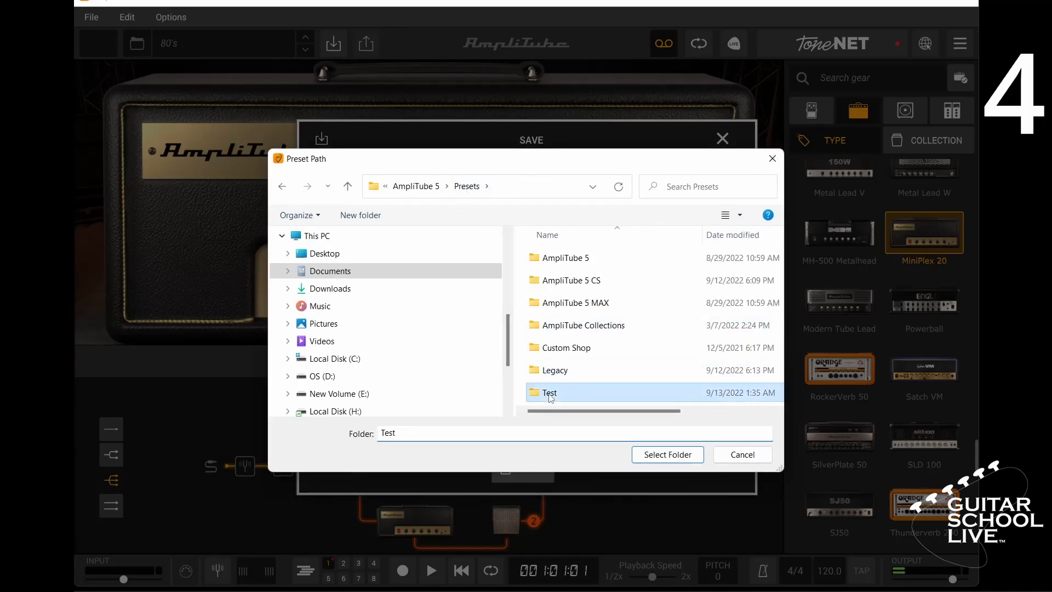
left_click(667, 454)
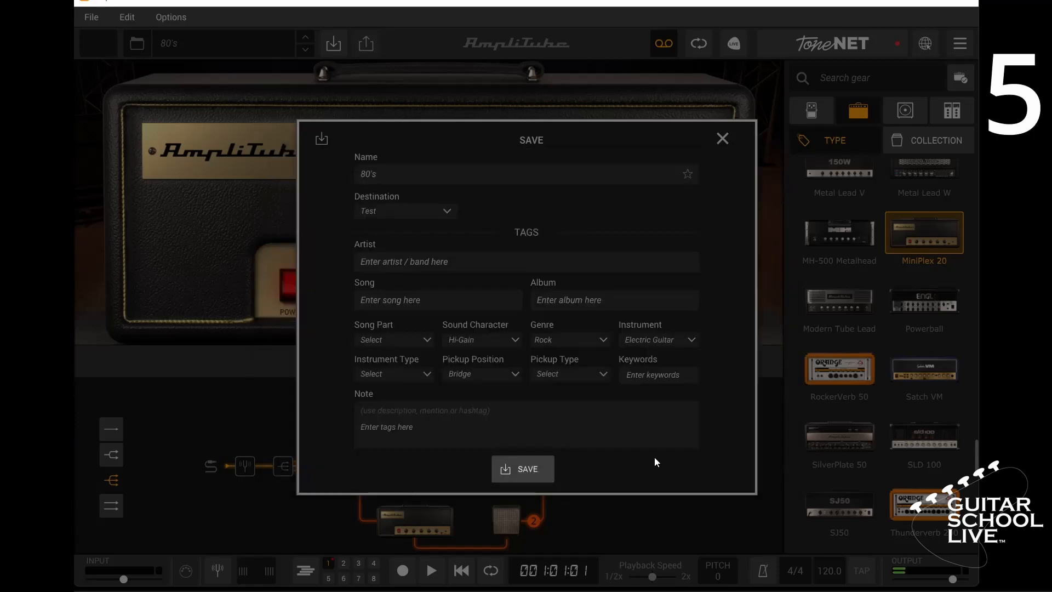
mouse_move(462, 188)
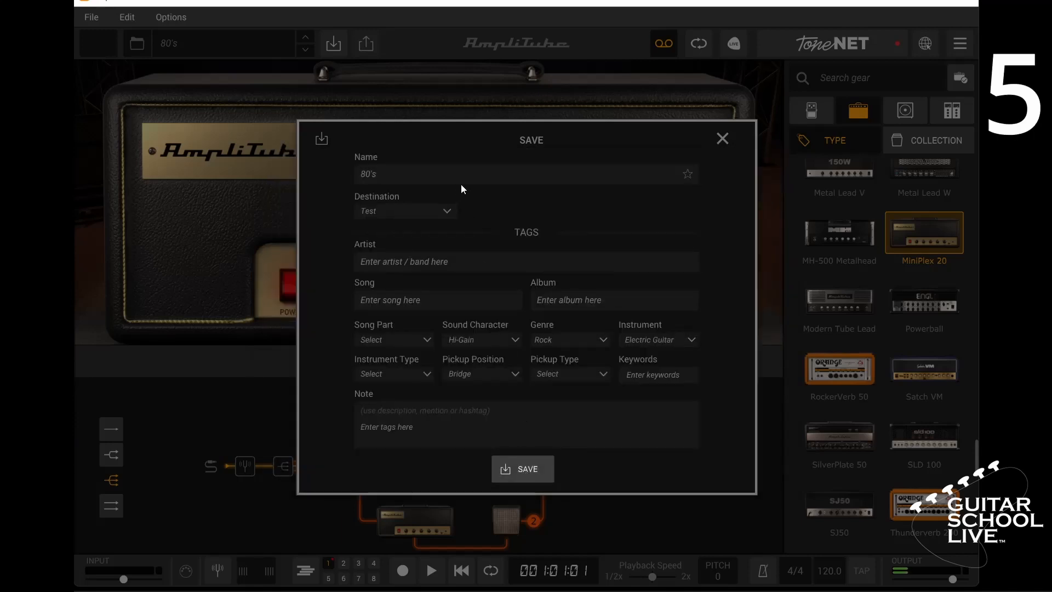
left_click(722, 138)
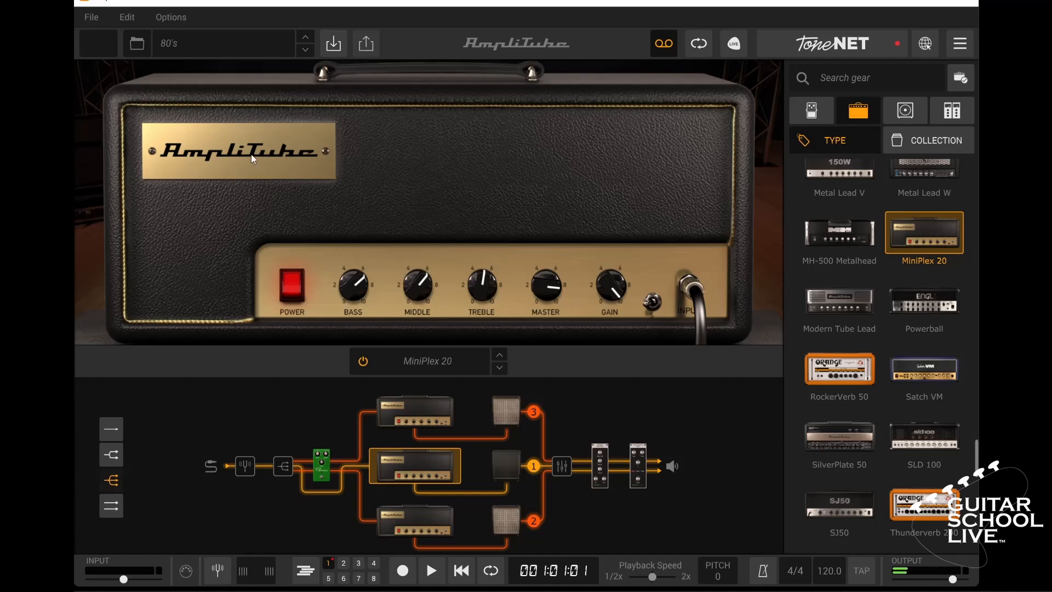
Open the Preset Browser and refresh the list so the Test folder appears.
left_click(136, 43)
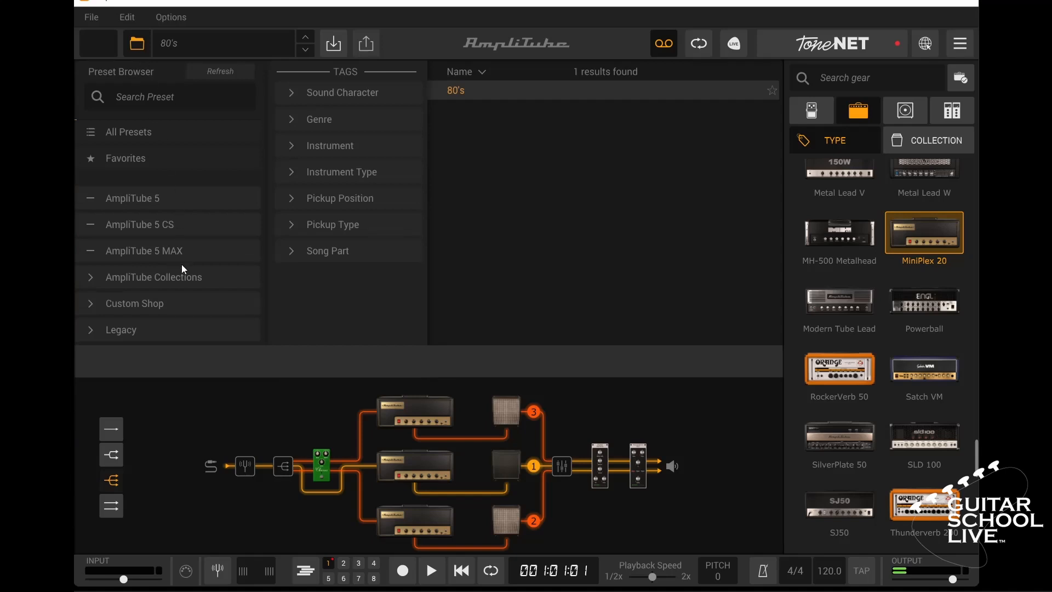
mouse_move(191, 310)
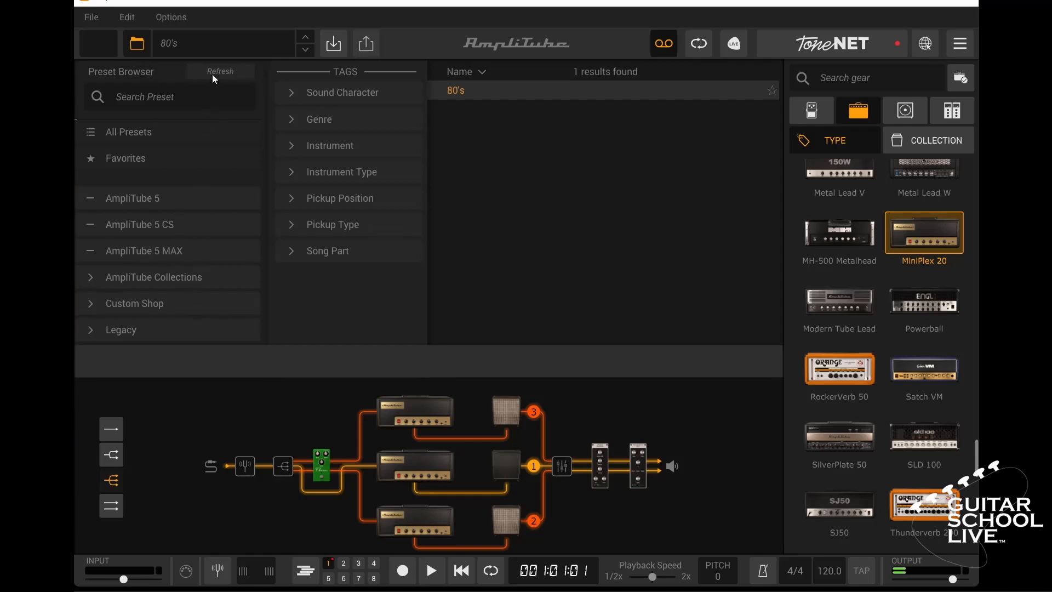
left_click(221, 72)
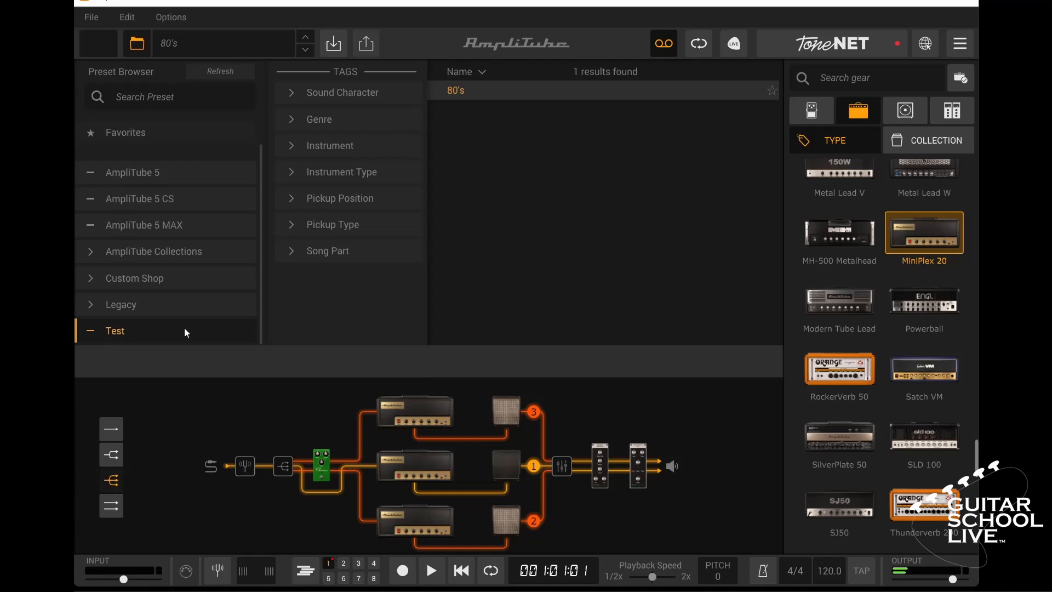
mouse_move(456, 100)
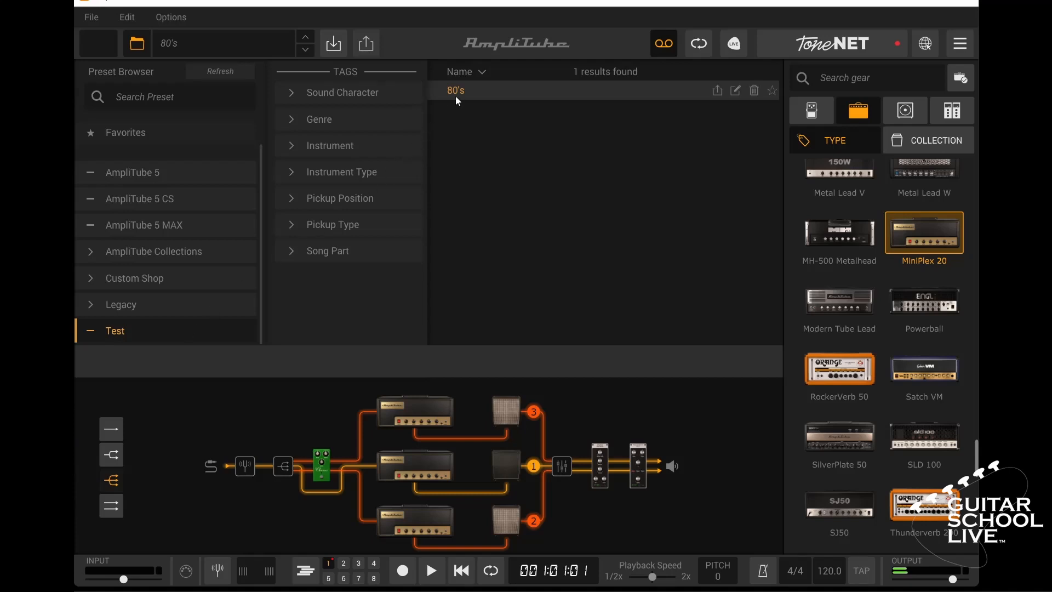
mouse_move(210, 335)
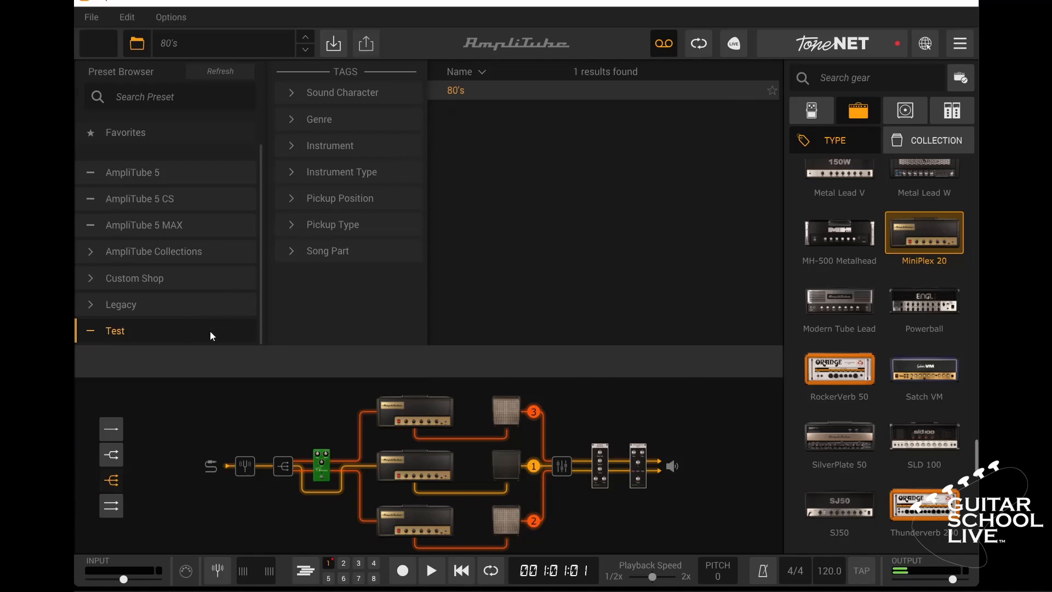